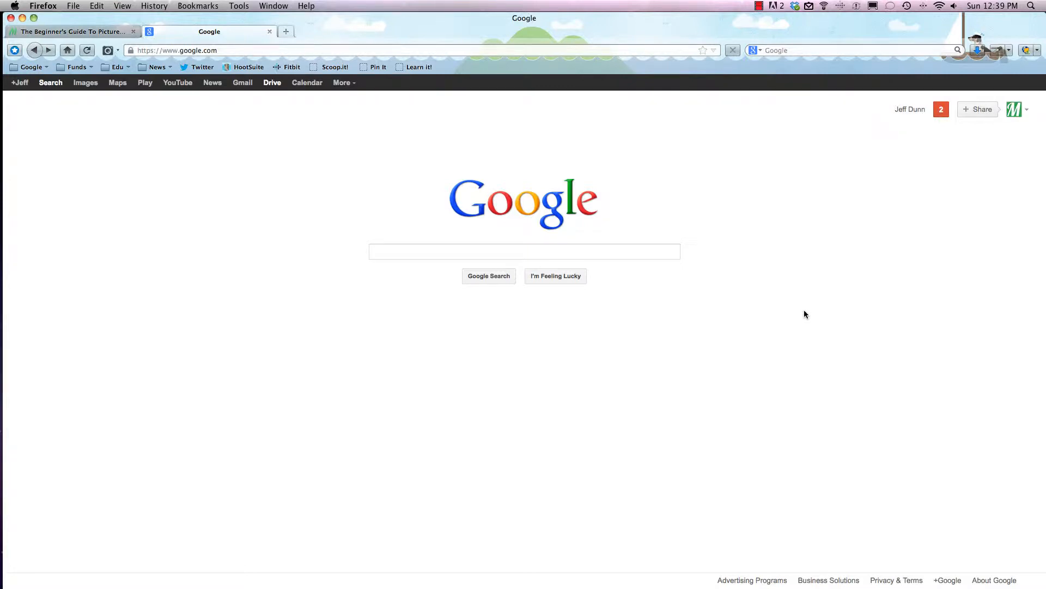
{"action": "mouse_move", "coordinate": [790, 323]}
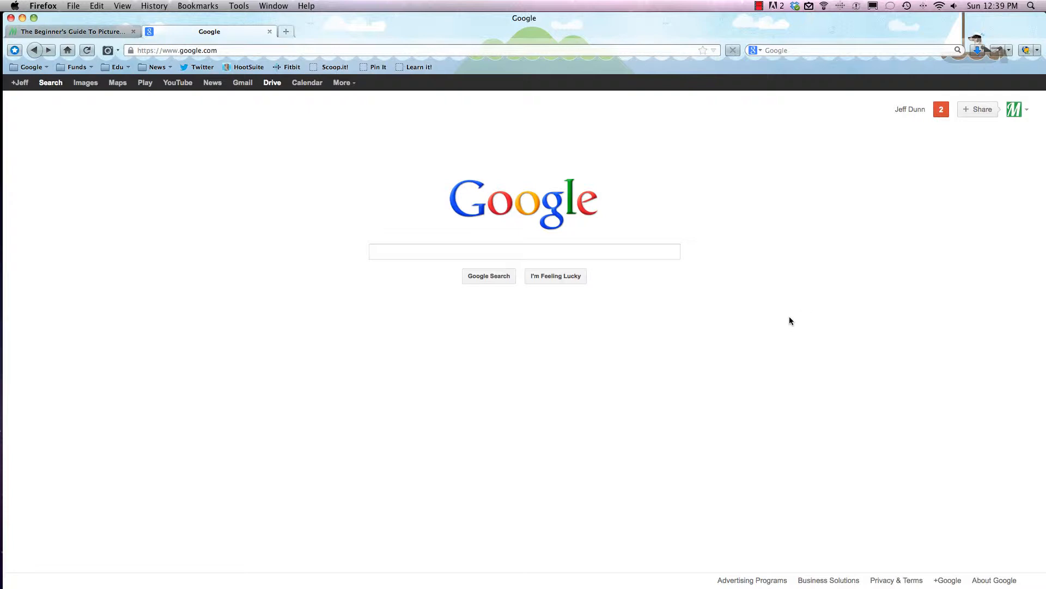
{"action": "mouse_move", "coordinate": [778, 334]}
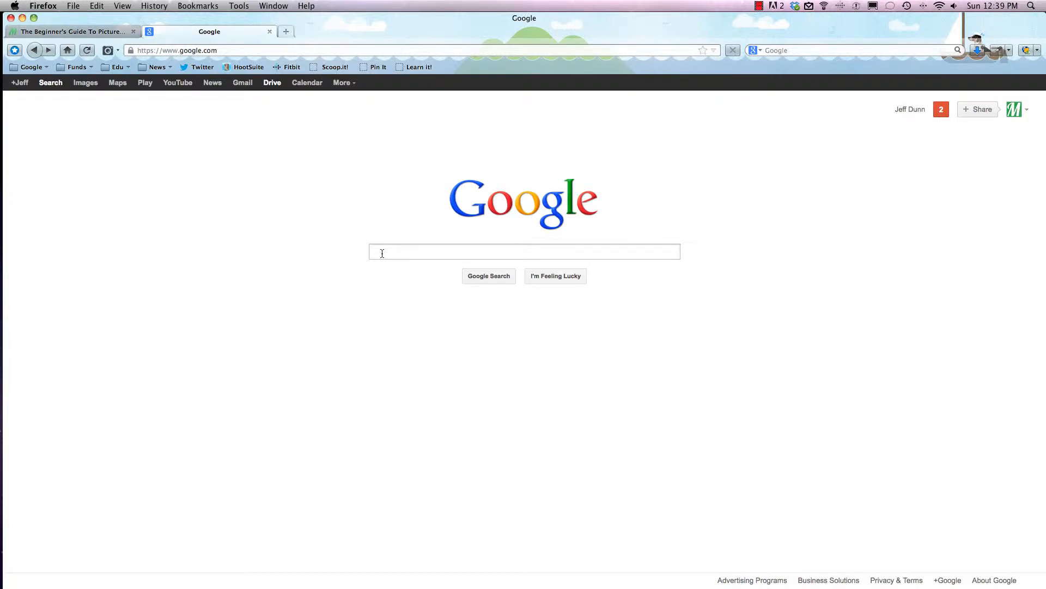
- Go from the Google Search homepage to Google Drive using the top Google bar
{"action": "left_click", "coordinate": [523, 252]}
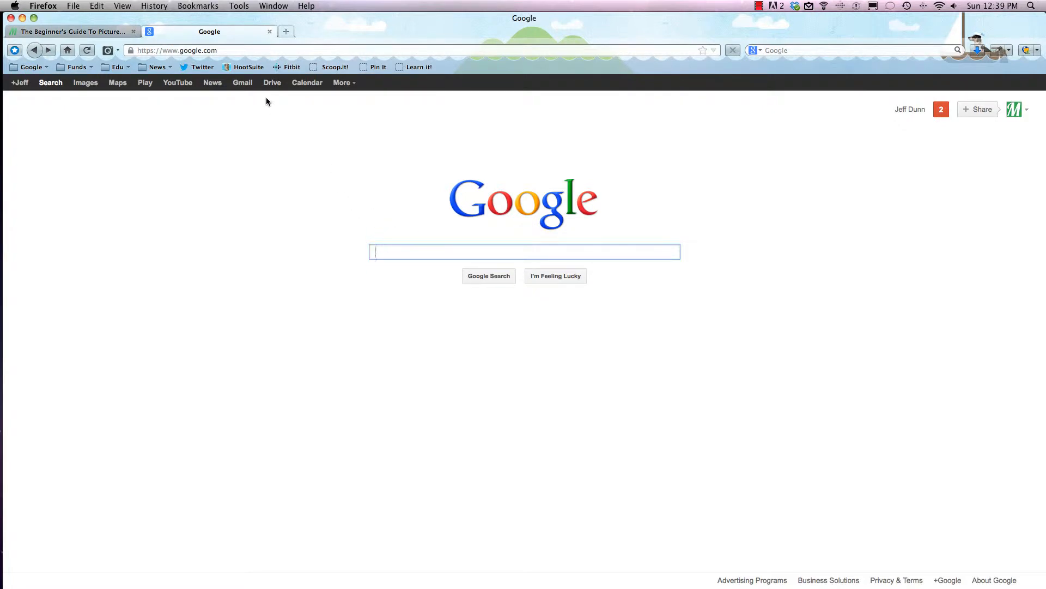
{"action": "left_click", "coordinate": [271, 83]}
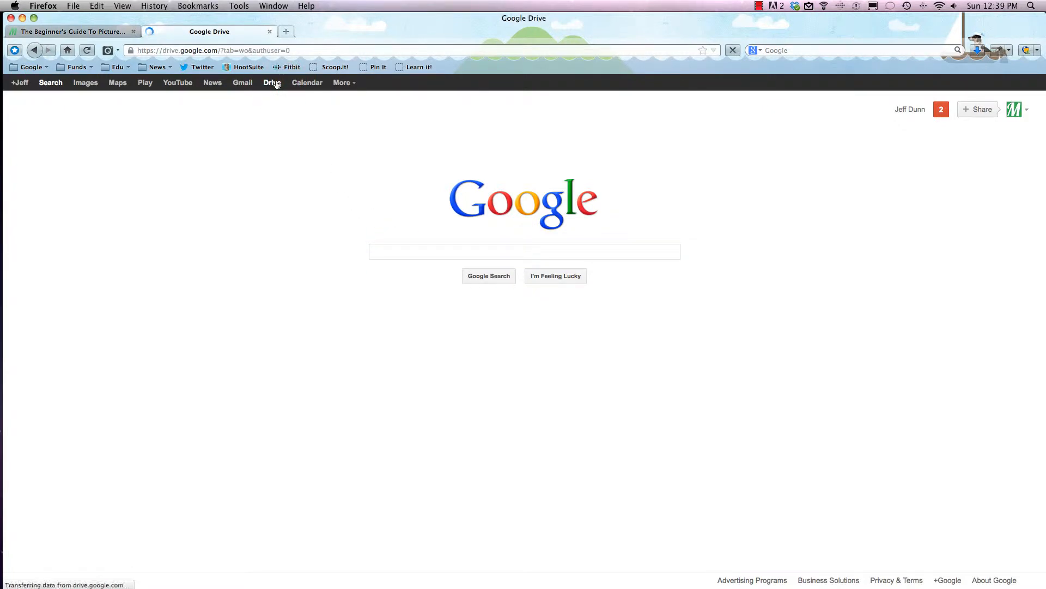
- Upload cutedog.jpg from the Desktop into My Drive as individual files
{"action": "left_click", "coordinate": [270, 82]}
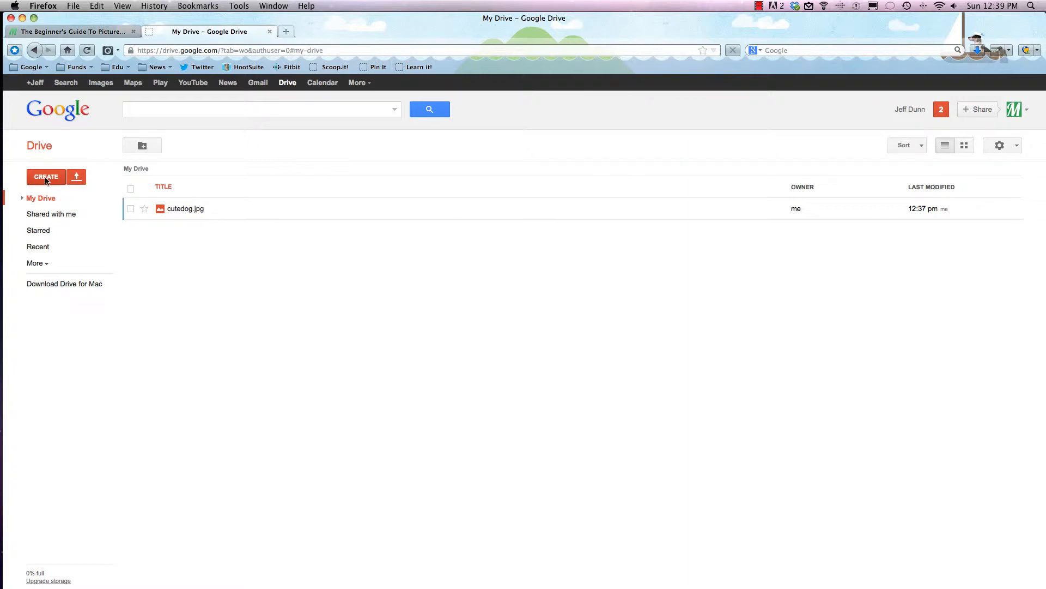
{"action": "mouse_move", "coordinate": [76, 176]}
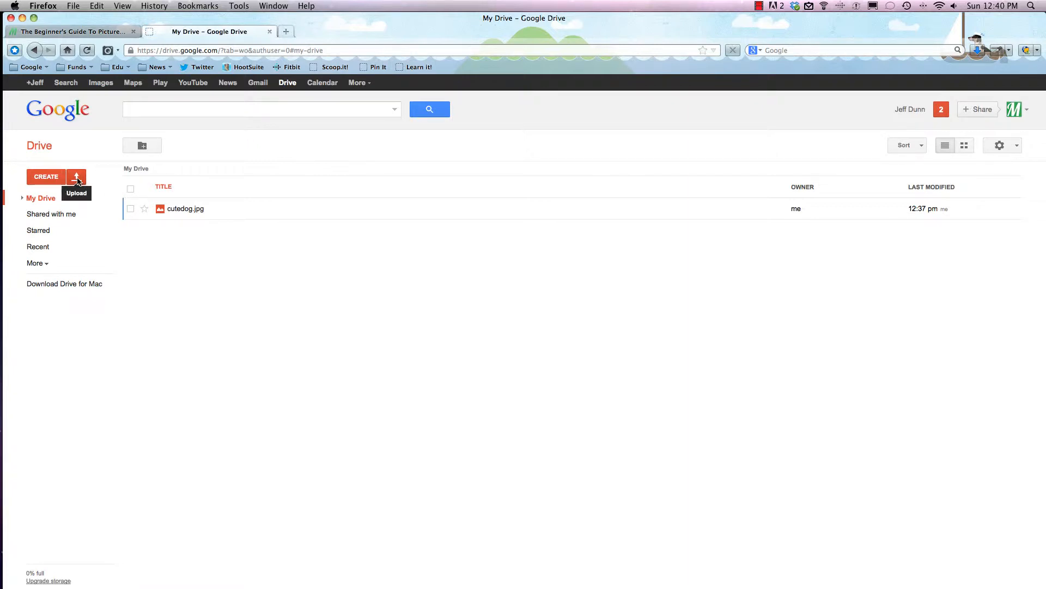
{"action": "left_click", "coordinate": [77, 176]}
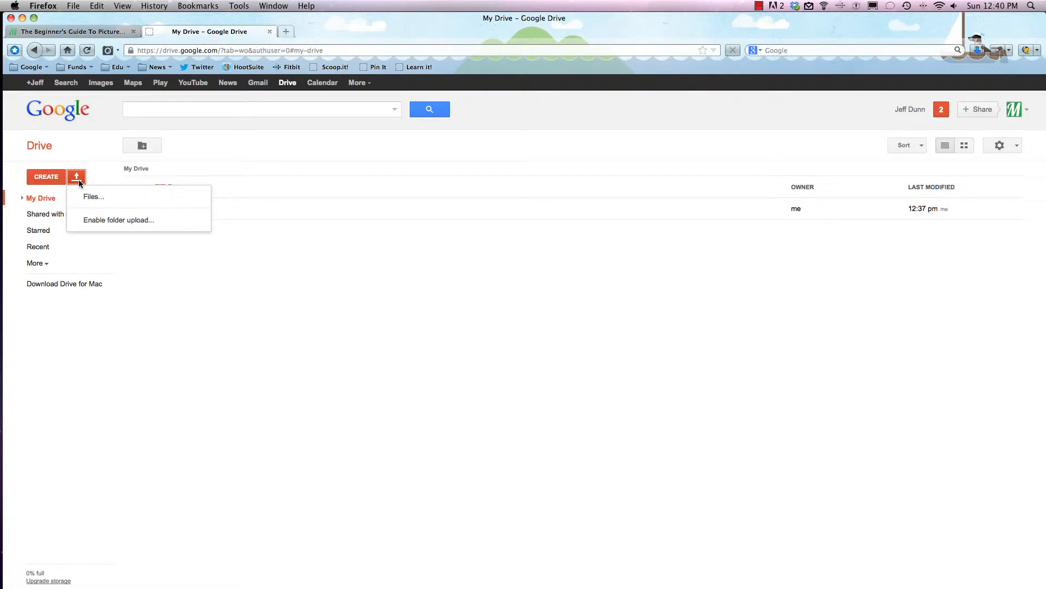
{"action": "mouse_move", "coordinate": [93, 197]}
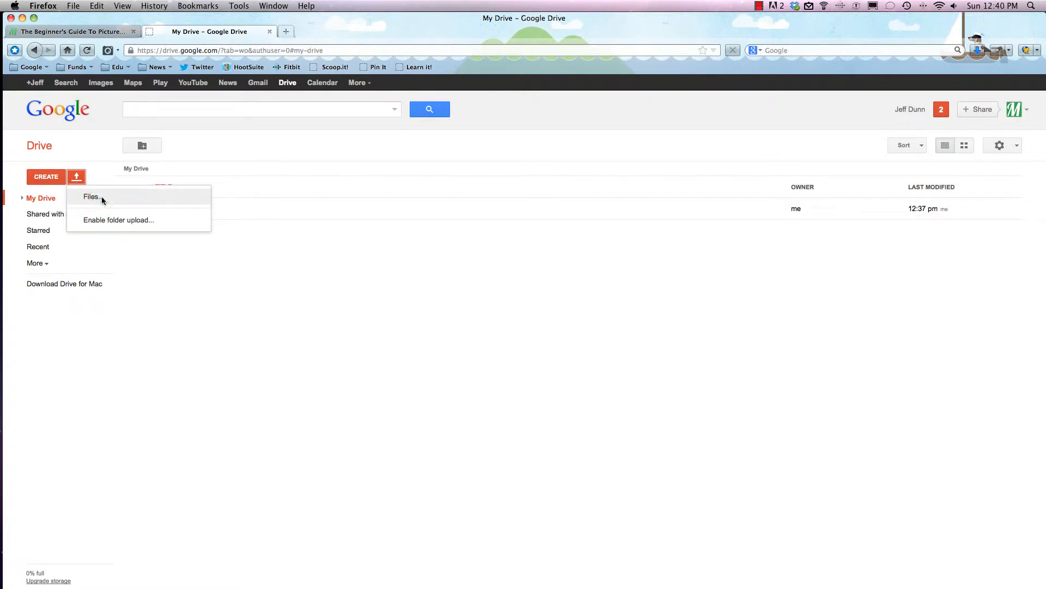
{"action": "left_click", "coordinate": [92, 196]}
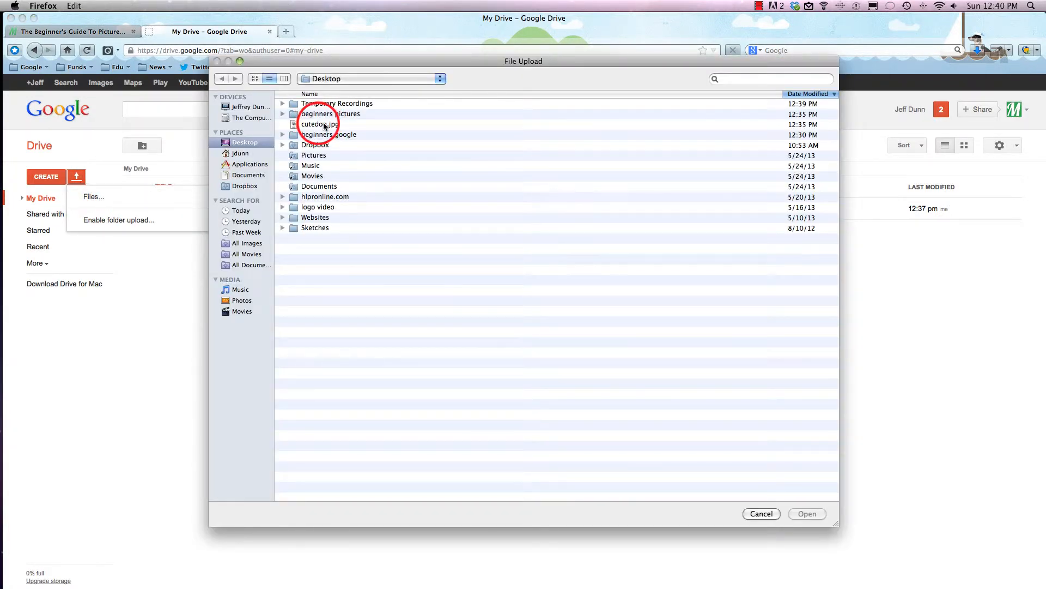
{"action": "left_click", "coordinate": [320, 125]}
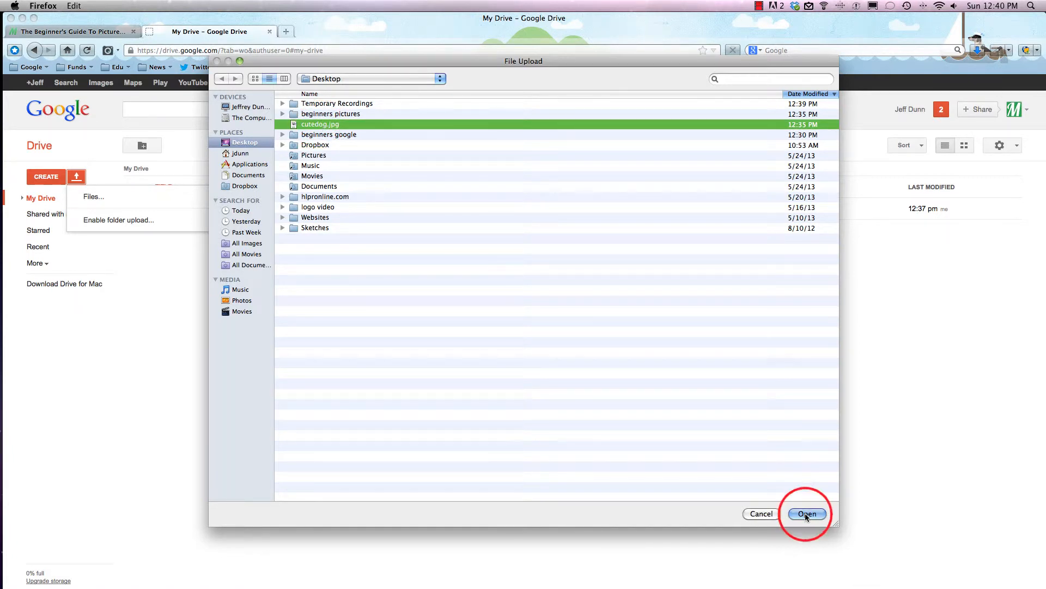
{"action": "left_click", "coordinate": [806, 513]}
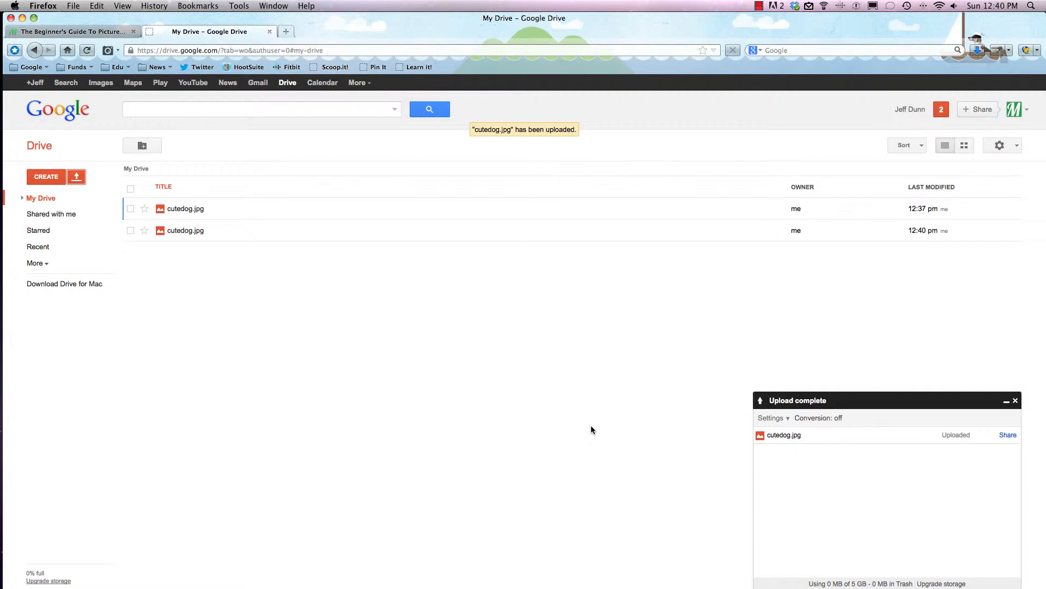
{"action": "mouse_move", "coordinate": [838, 463]}
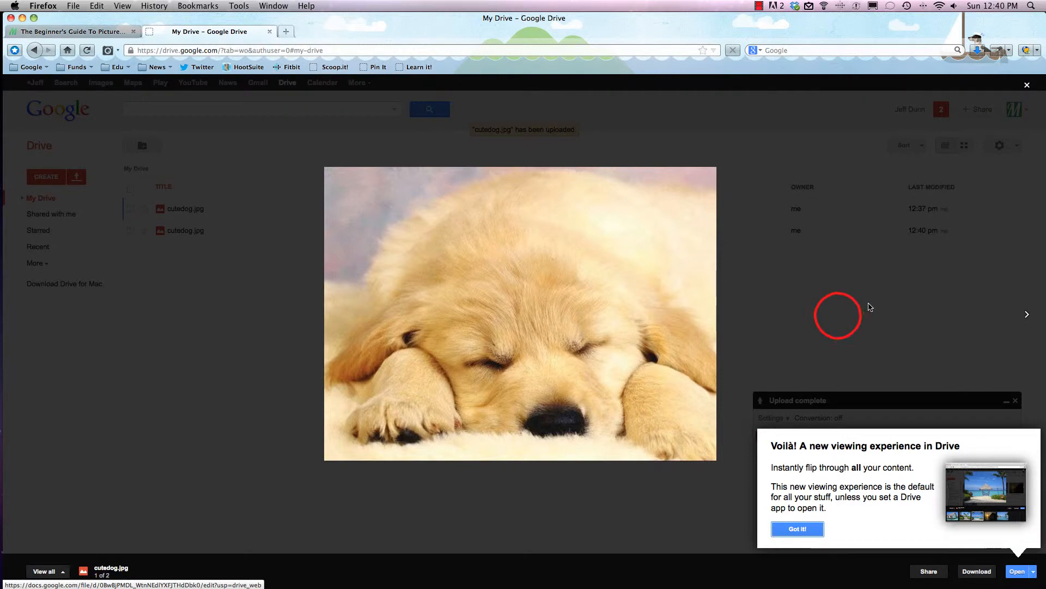
- Close the dog photo preview and select the older cutedog.jpg copy
{"action": "left_click", "coordinate": [797, 529]}
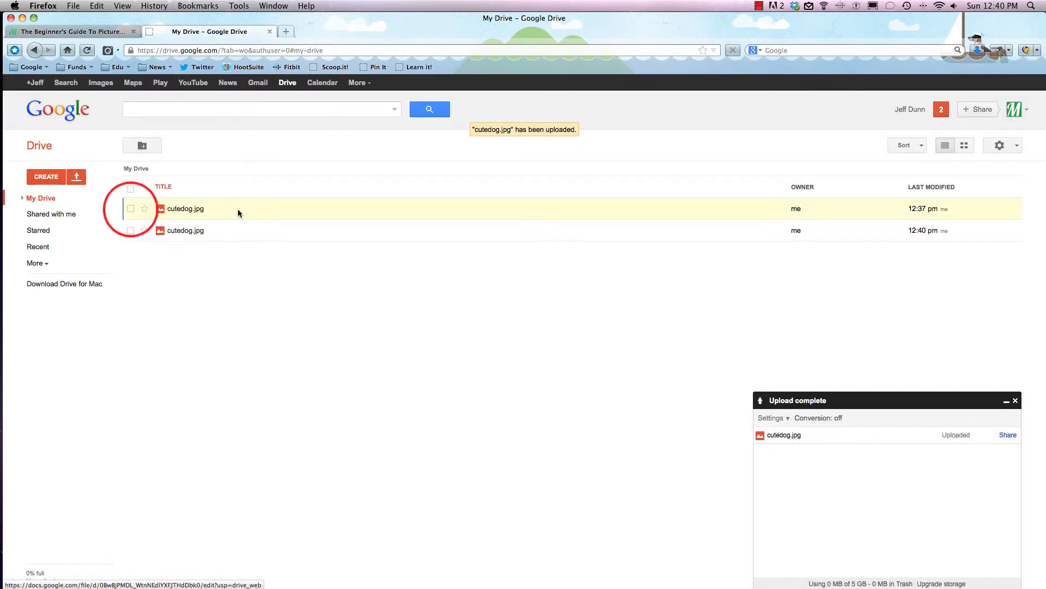
{"action": "left_click", "coordinate": [131, 208]}
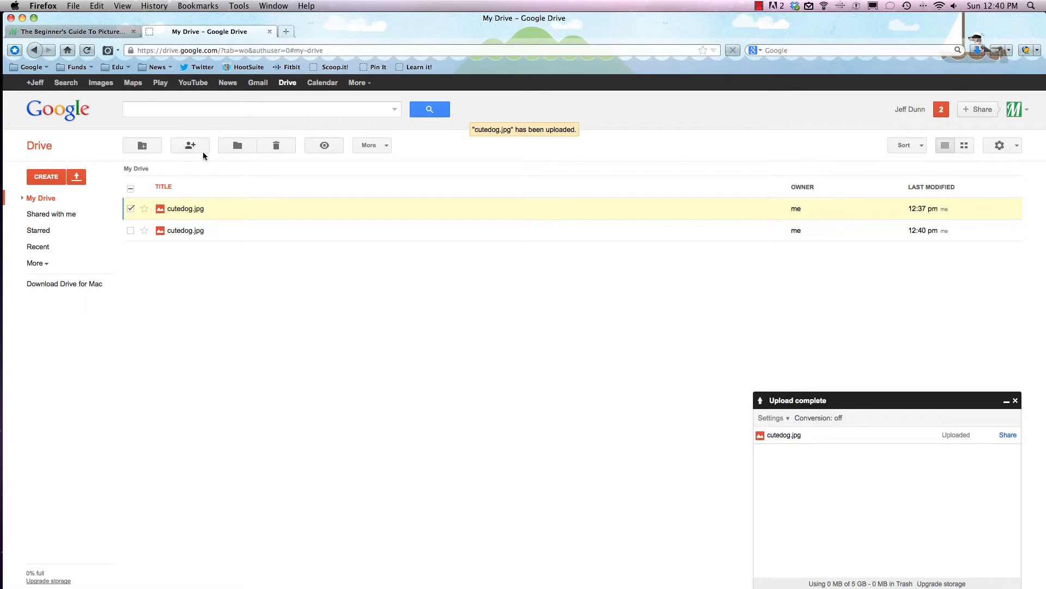
{"action": "mouse_move", "coordinate": [190, 145]}
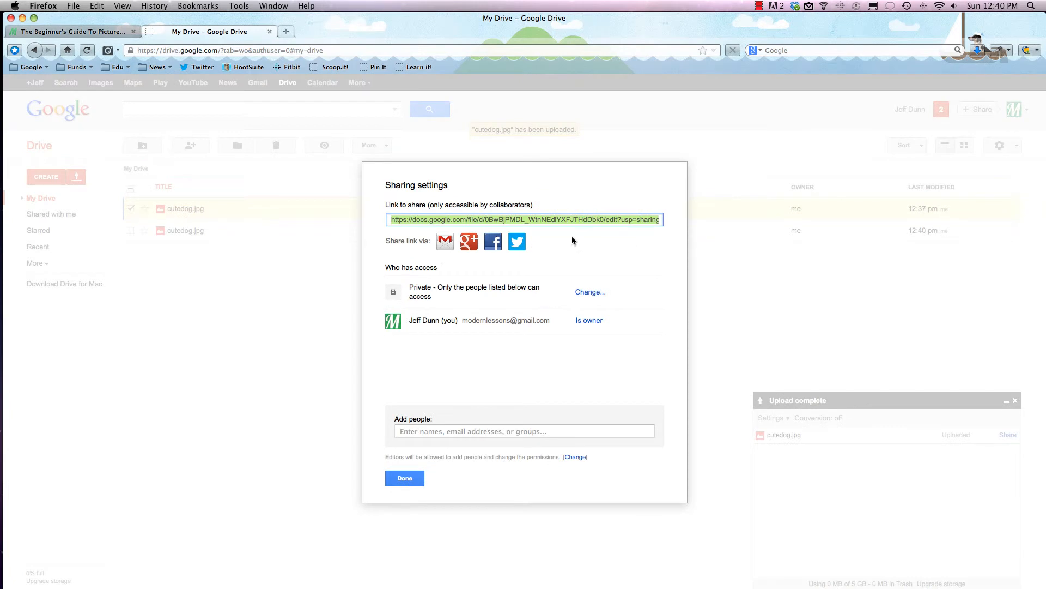
{"action": "mouse_move", "coordinate": [403, 254]}
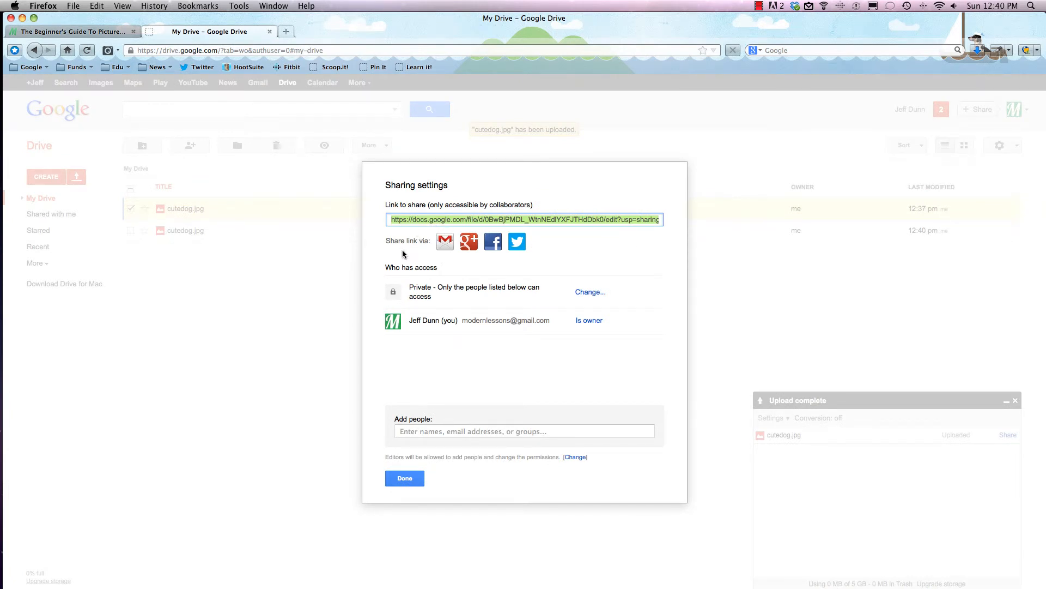
{"action": "mouse_move", "coordinate": [493, 242]}
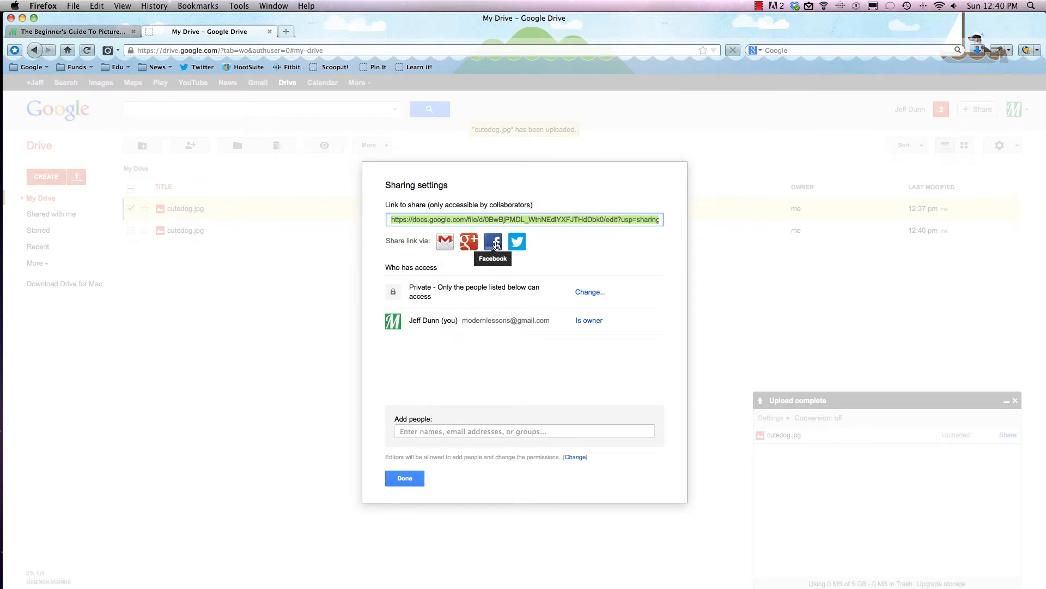
{"action": "mouse_move", "coordinate": [459, 425]}
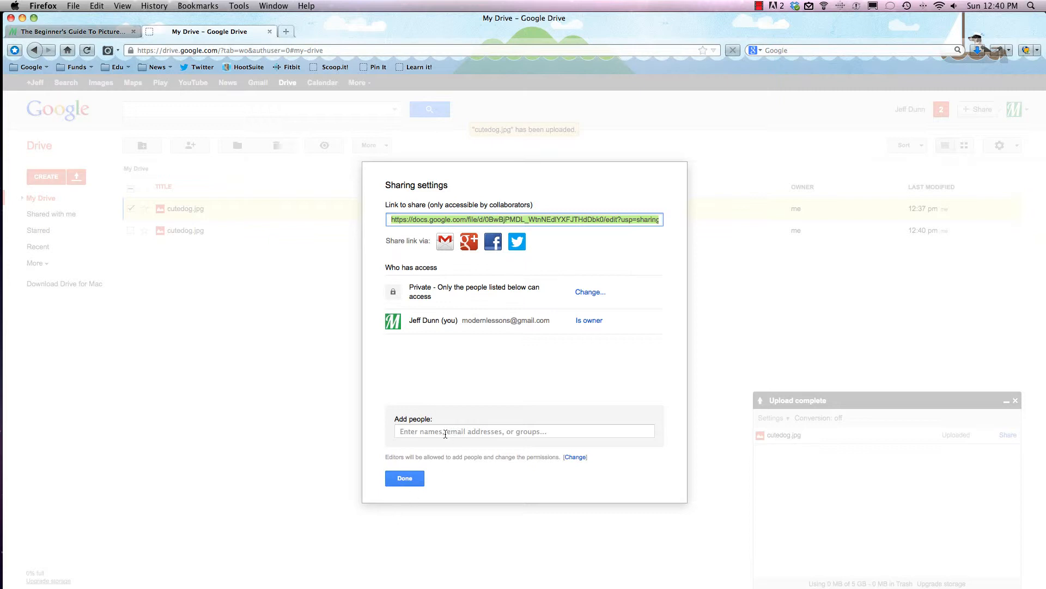
- Start adding people in the older cutedog.jpg's sharing settings
{"action": "left_click", "coordinate": [451, 431]}
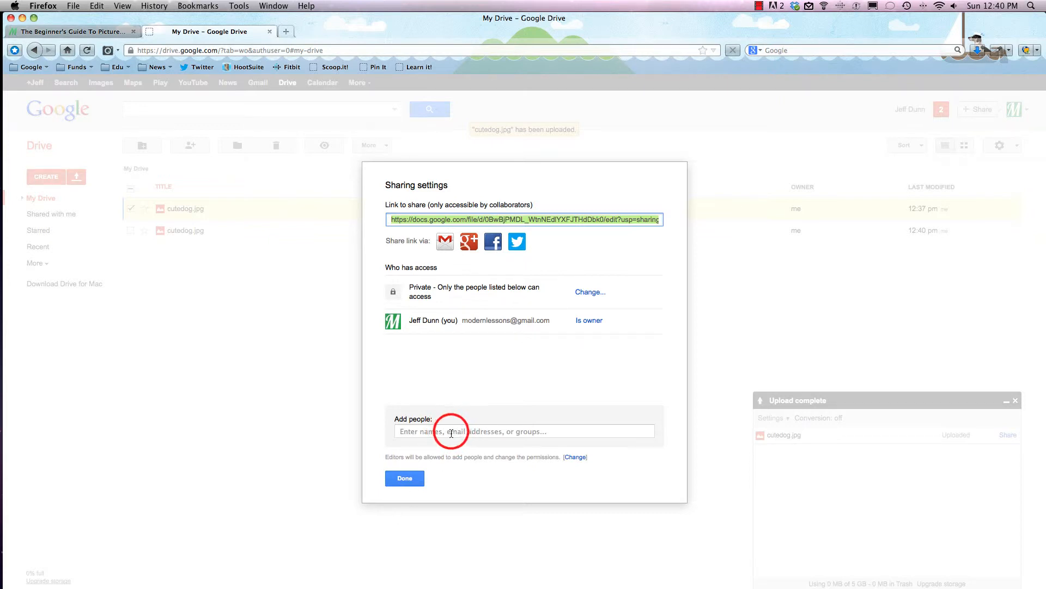
- Close sharing settings without adding anyone, then view the storage upgrade plans
{"action": "left_click", "coordinate": [459, 431]}
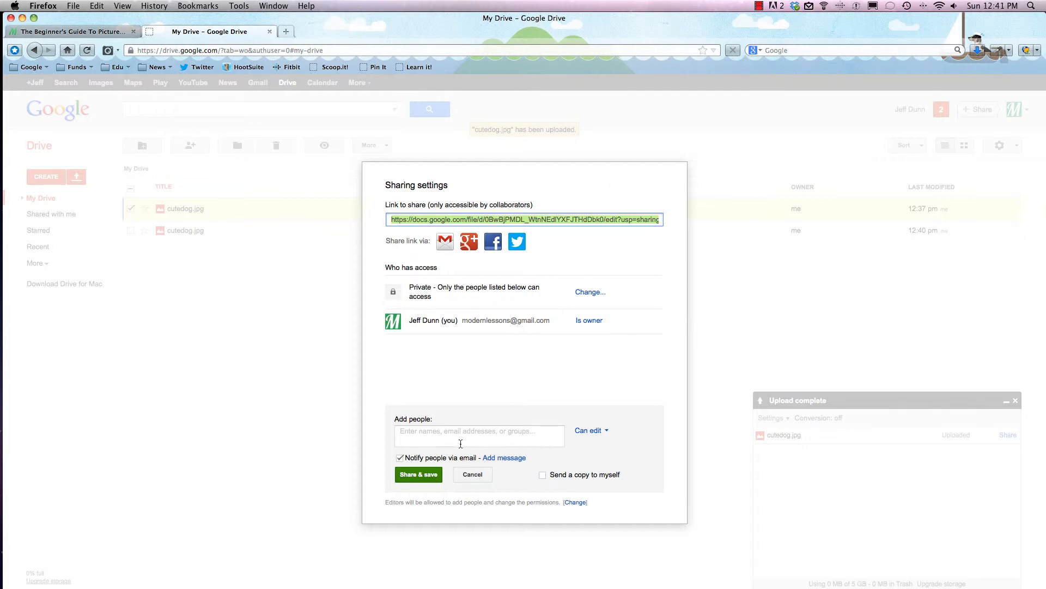
{"action": "mouse_move", "coordinate": [445, 241]}
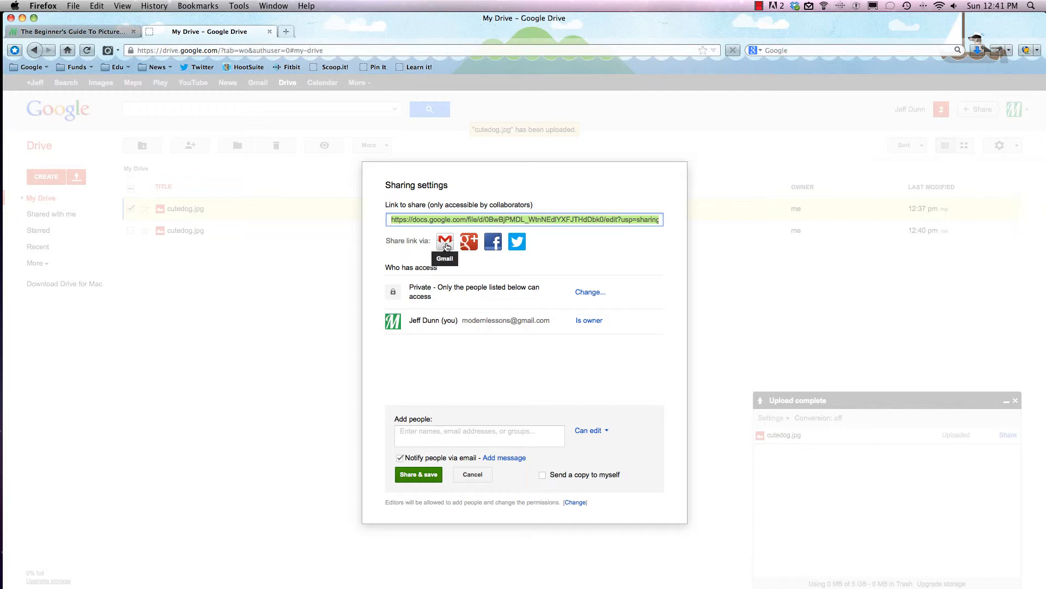
{"action": "mouse_move", "coordinate": [517, 242]}
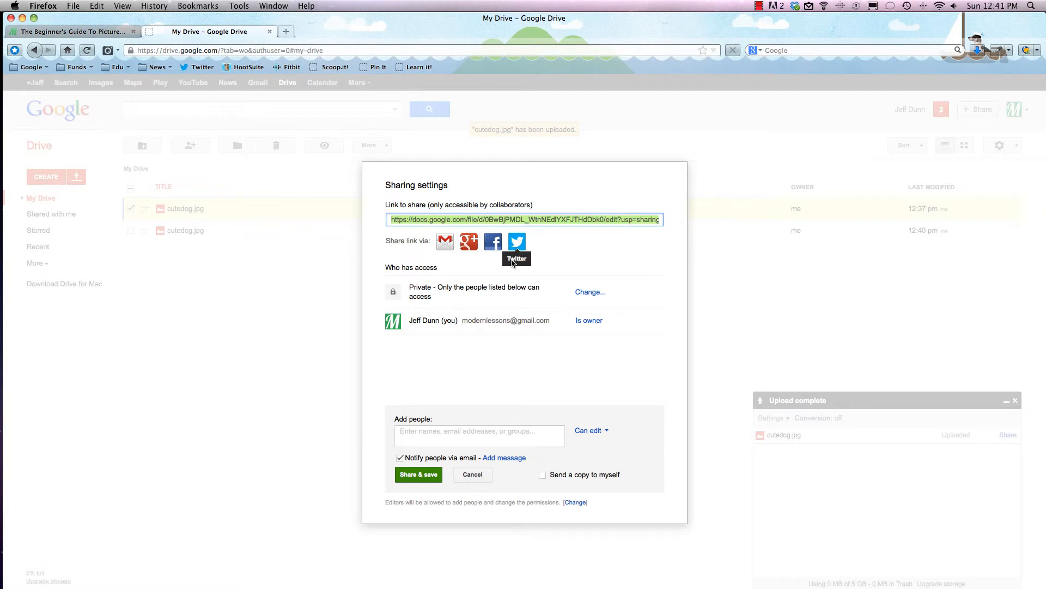
{"action": "mouse_move", "coordinate": [782, 311]}
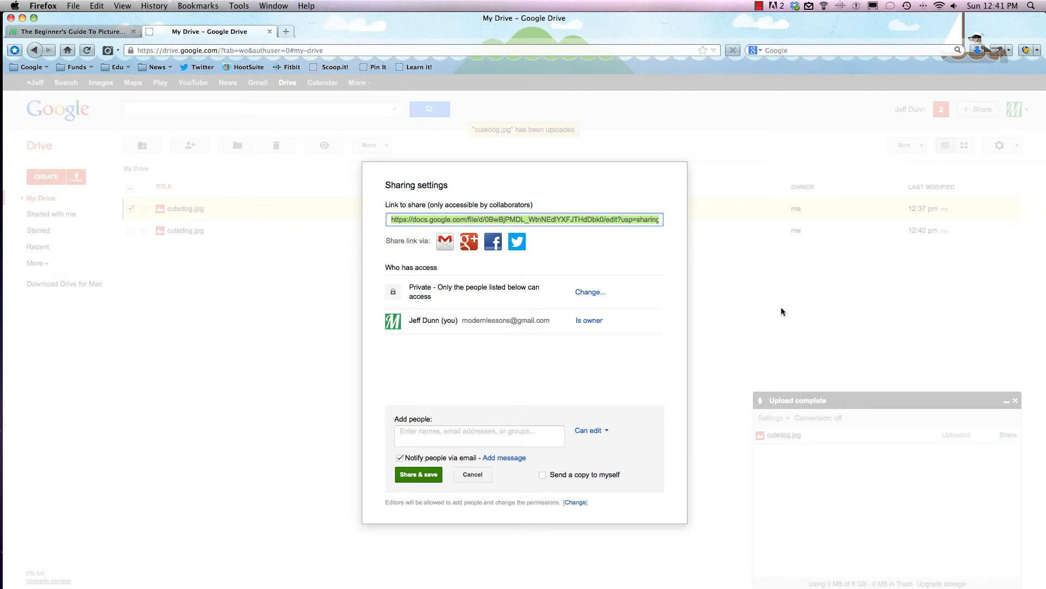
{"action": "mouse_move", "coordinate": [737, 309]}
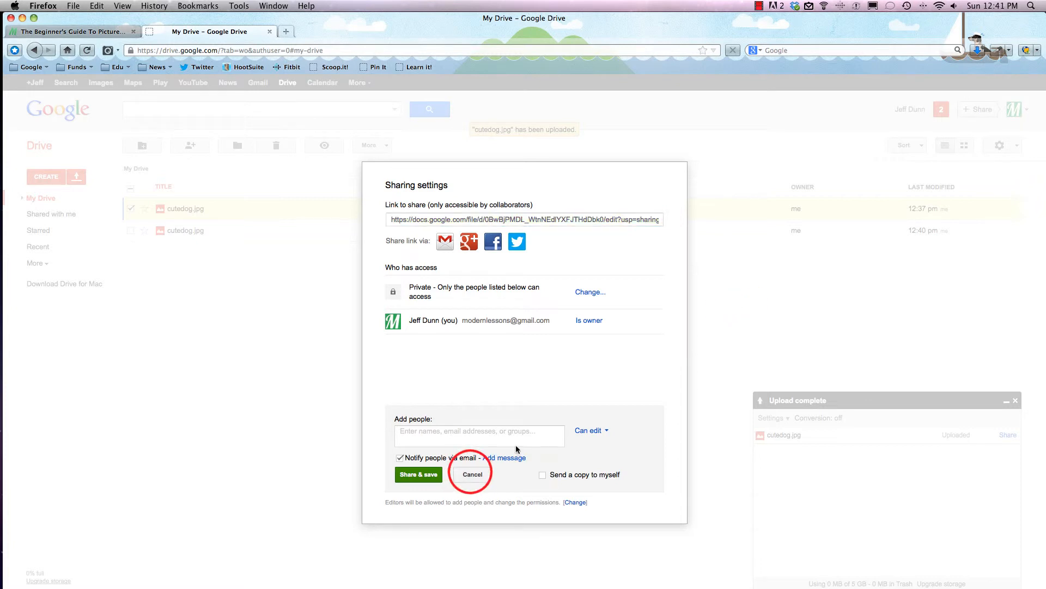
{"action": "left_click", "coordinate": [472, 474]}
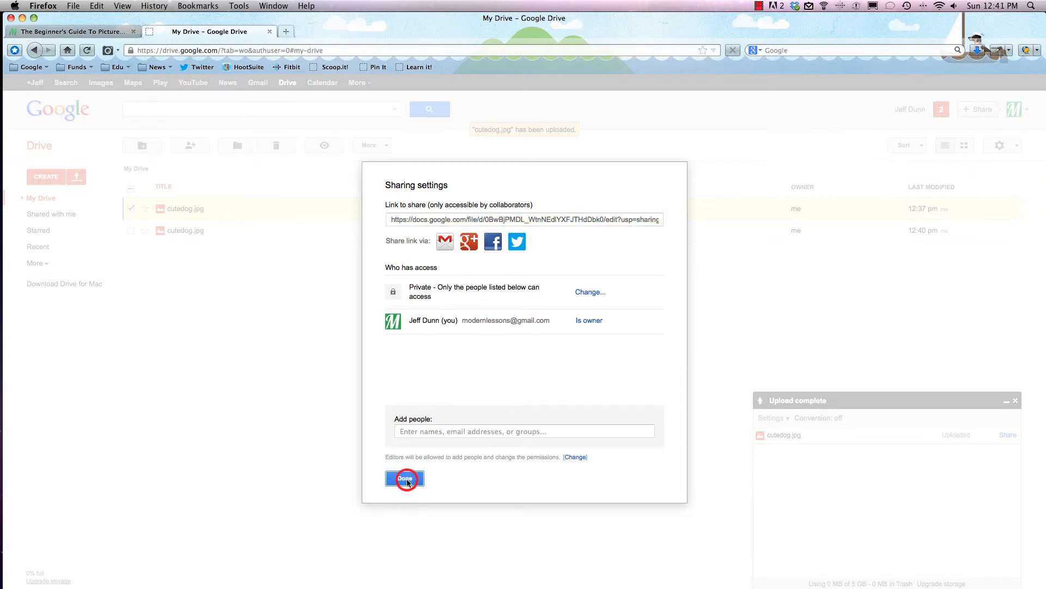
{"action": "left_click", "coordinate": [404, 478]}
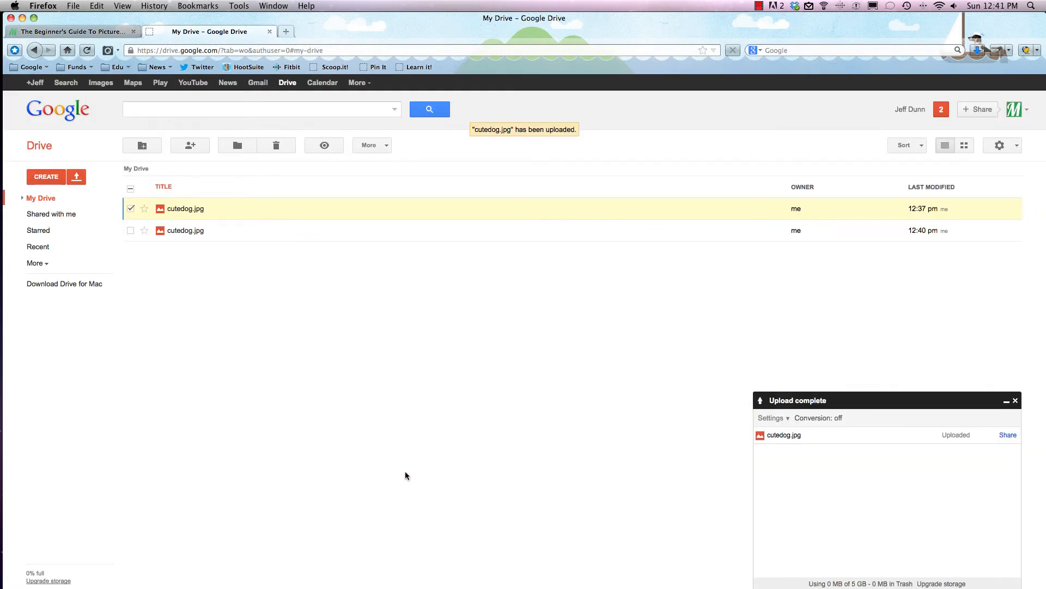
{"action": "mouse_move", "coordinate": [228, 480]}
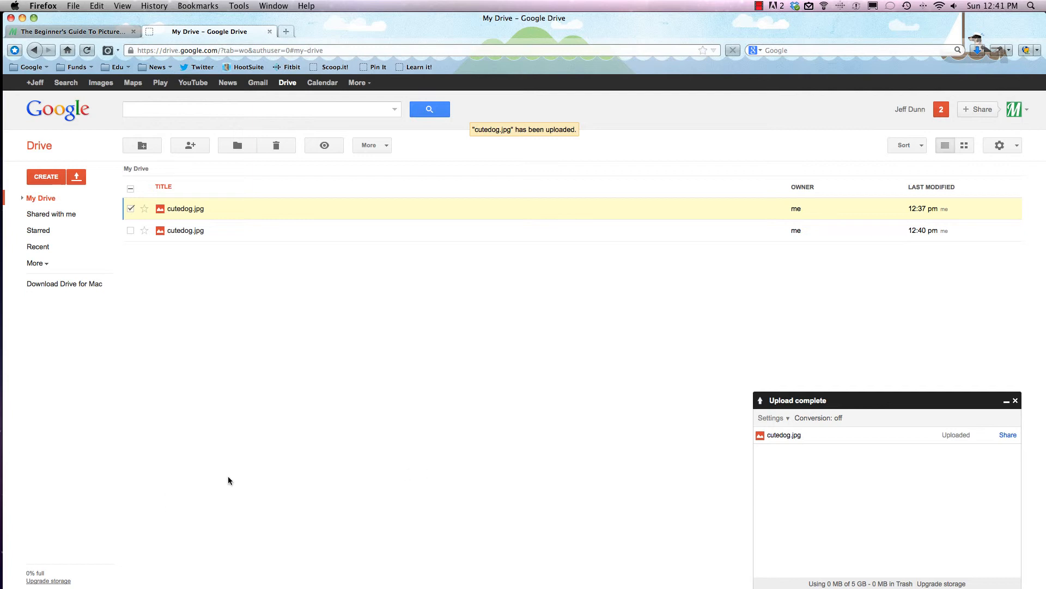
{"action": "mouse_move", "coordinate": [76, 573]}
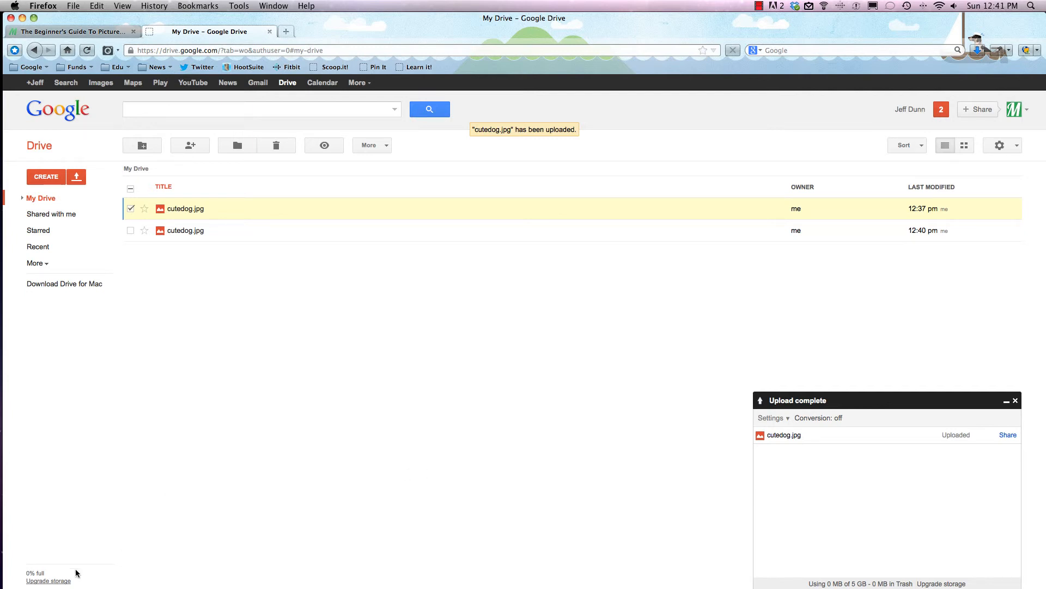
{"action": "left_click", "coordinate": [48, 580]}
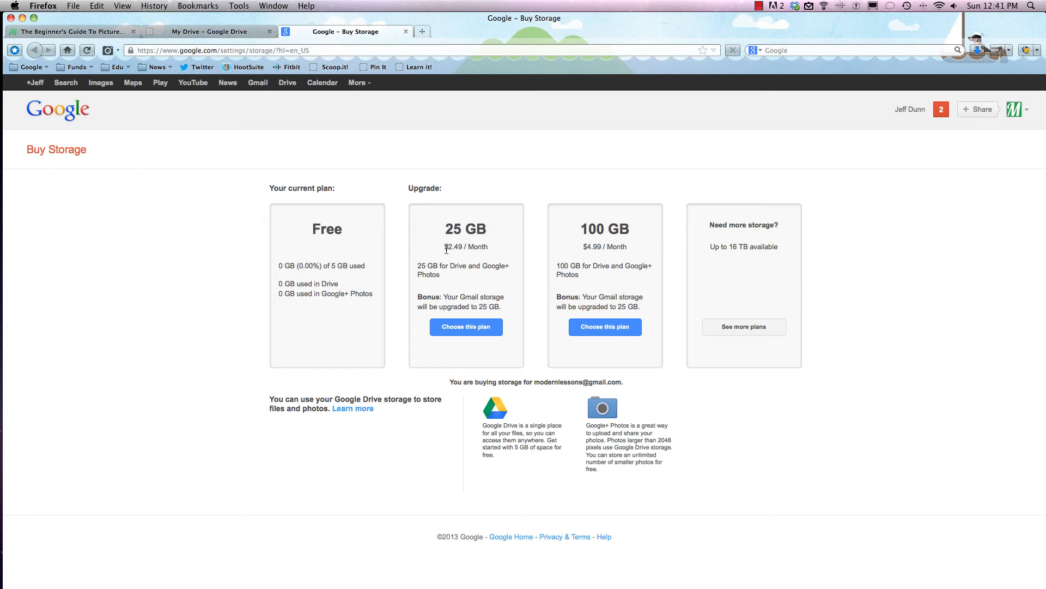
{"action": "mouse_move", "coordinate": [584, 230]}
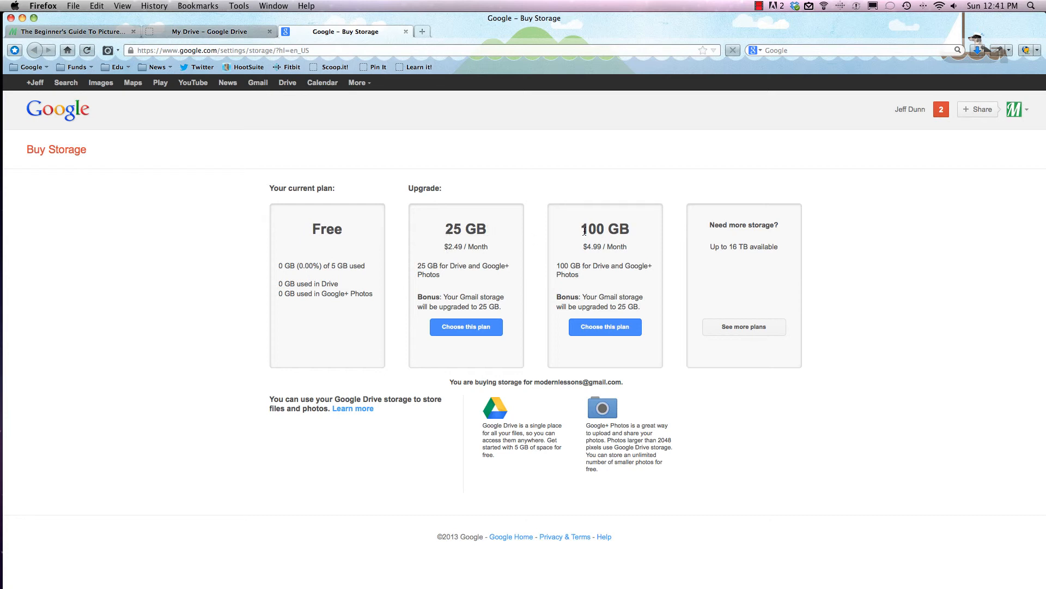
{"action": "mouse_move", "coordinate": [588, 252]}
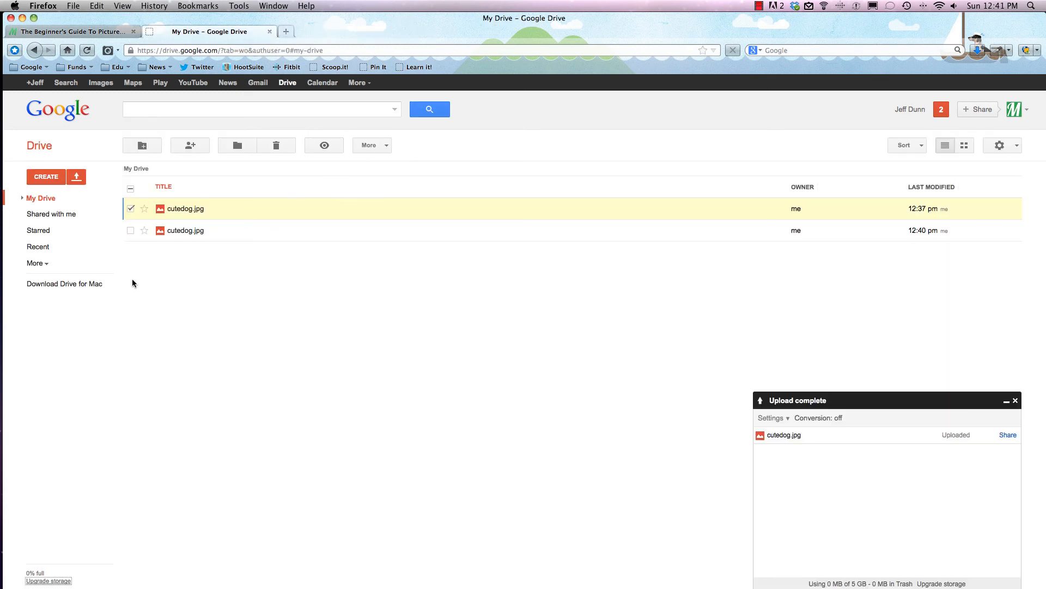
{"action": "mouse_move", "coordinate": [973, 11]}
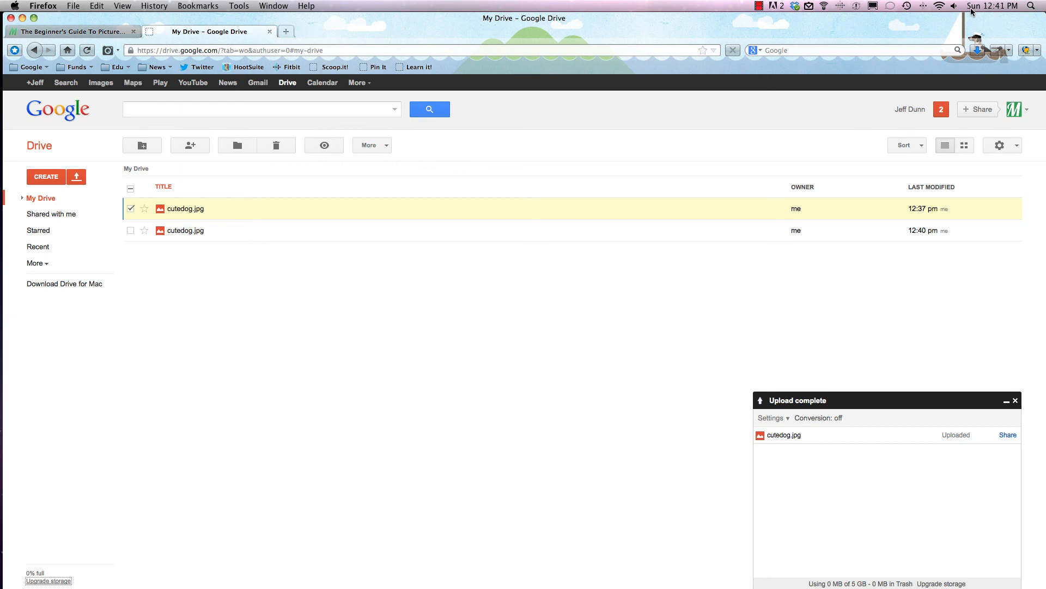